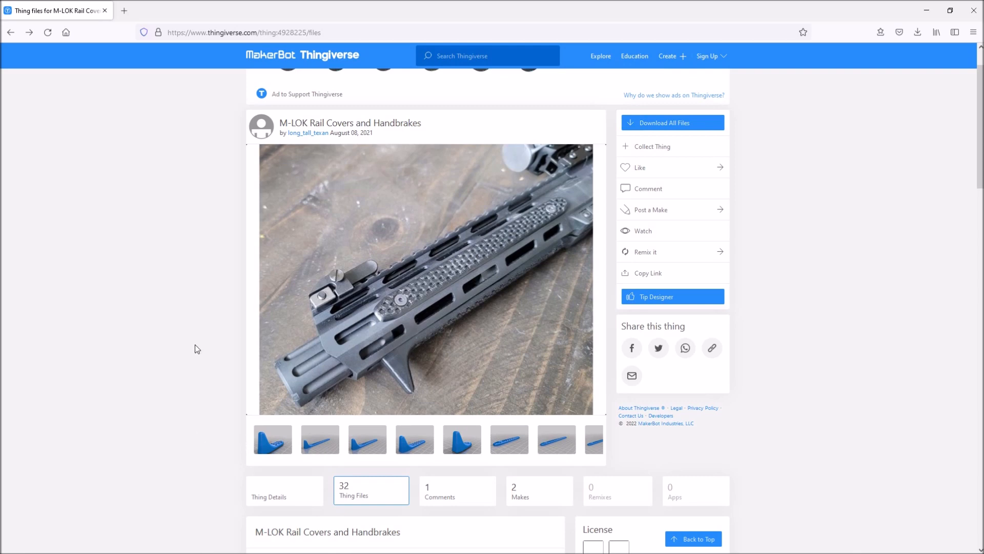
Step: Scroll the Thingiverse Thing Files page down to the 3D viewer and .stl file list
scroll("down", 3)
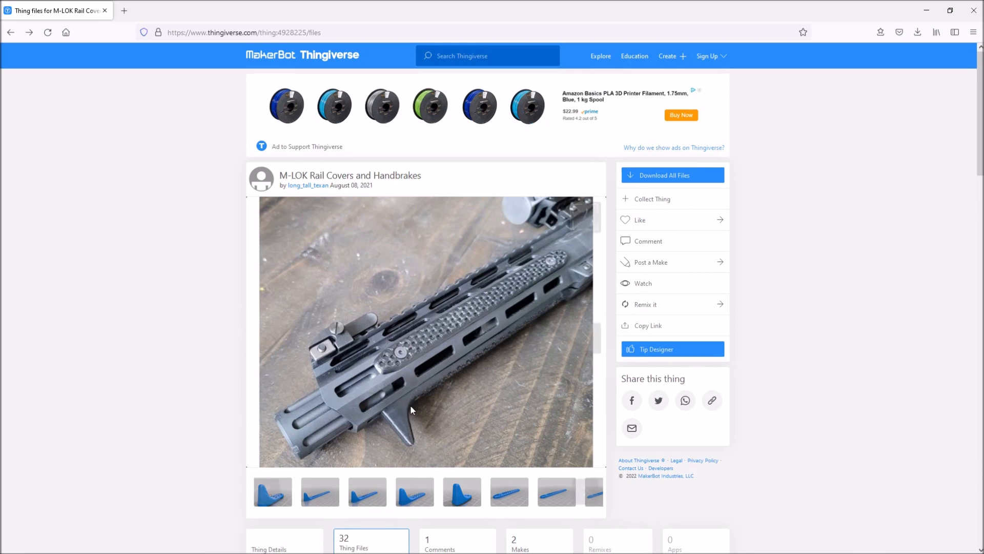
scroll("down", 3)
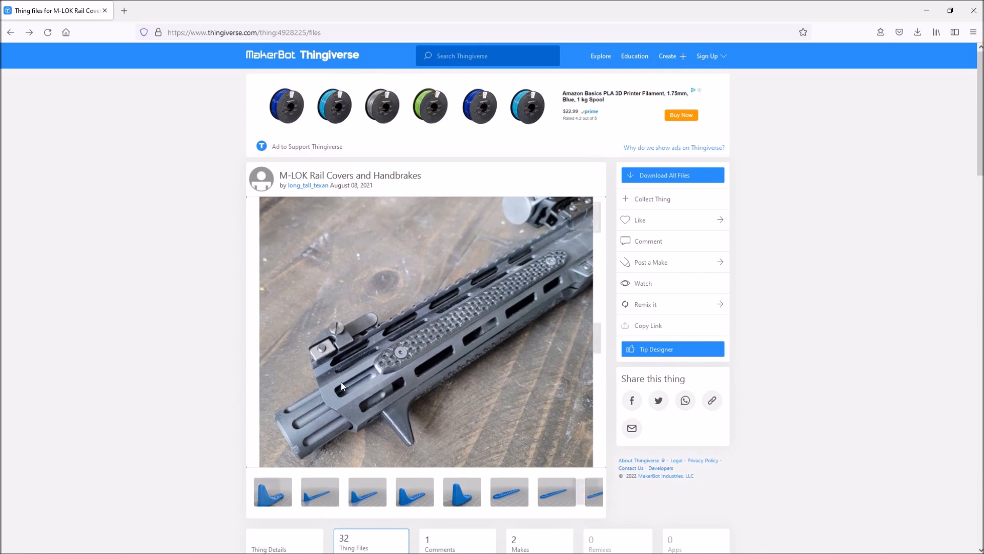
scroll("down", 3)
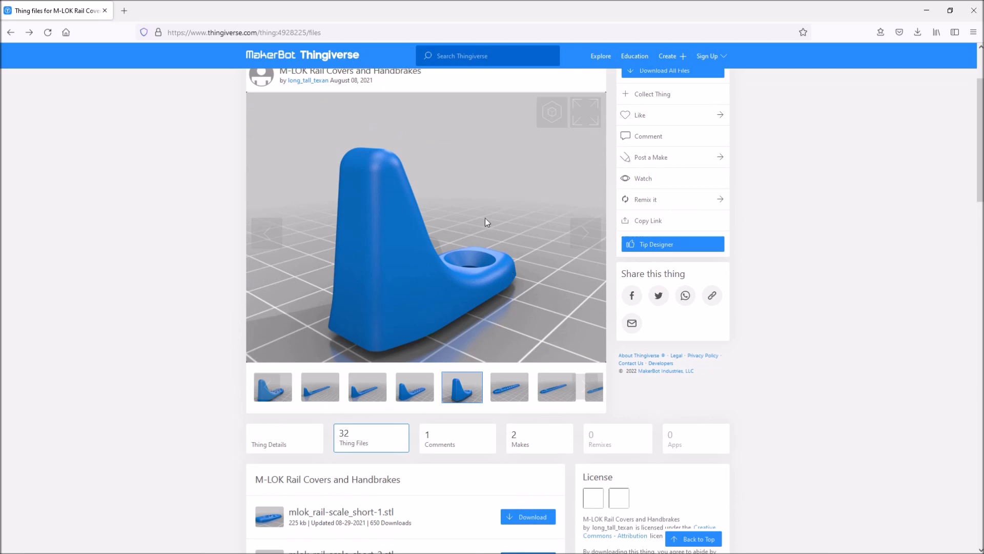
scroll("down", 3)
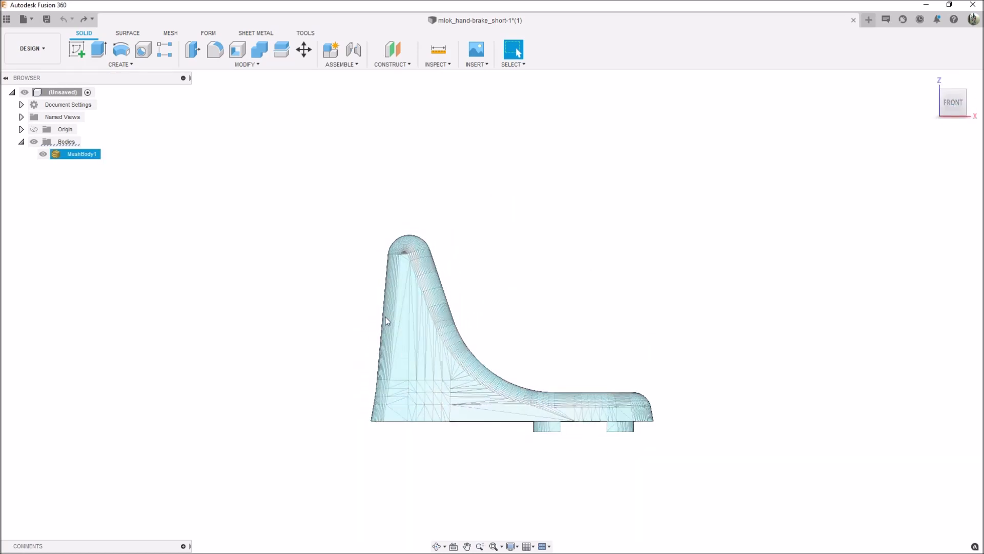
Step: Deselect the hand-brake mesh body and start a new sketch on the front plane
left_click(357, 386)
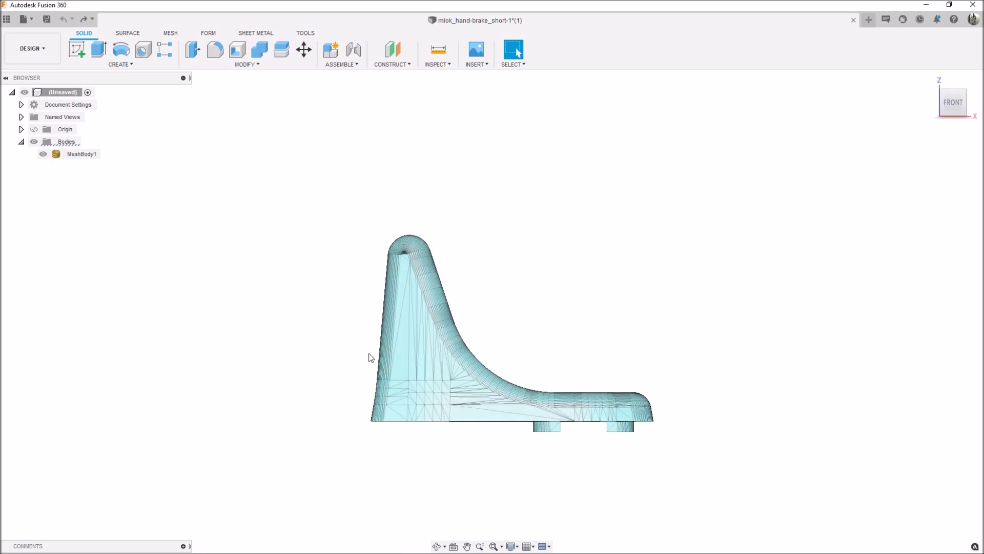
left_click(81, 153)
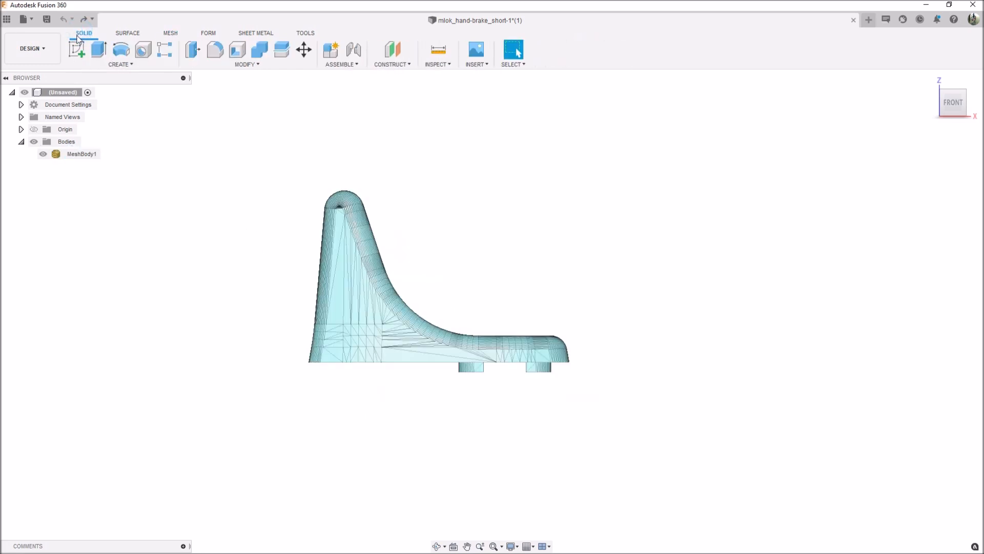
left_click(76, 49)
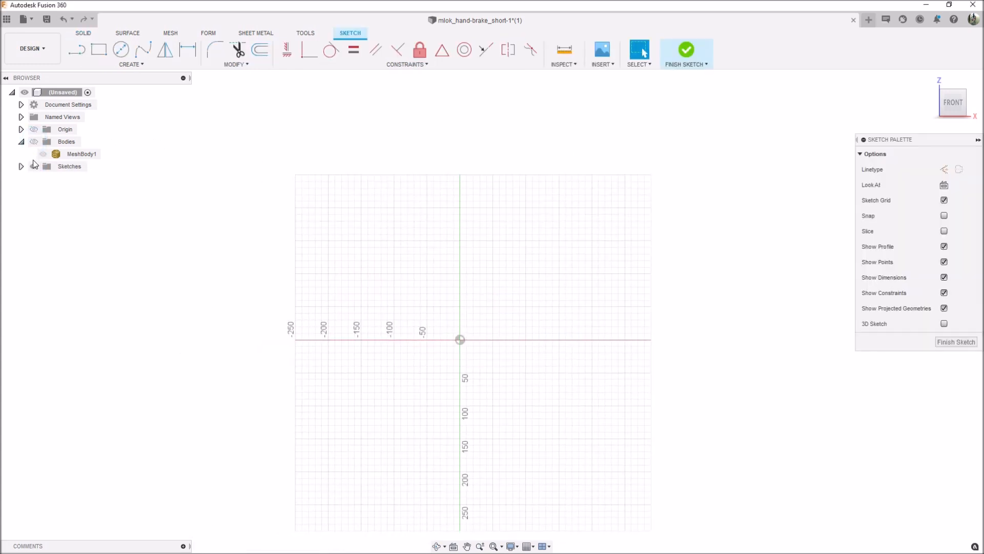
Step: Show MeshBody1 behind the sketch and arm the Center Diameter Circle tool
left_click(43, 154)
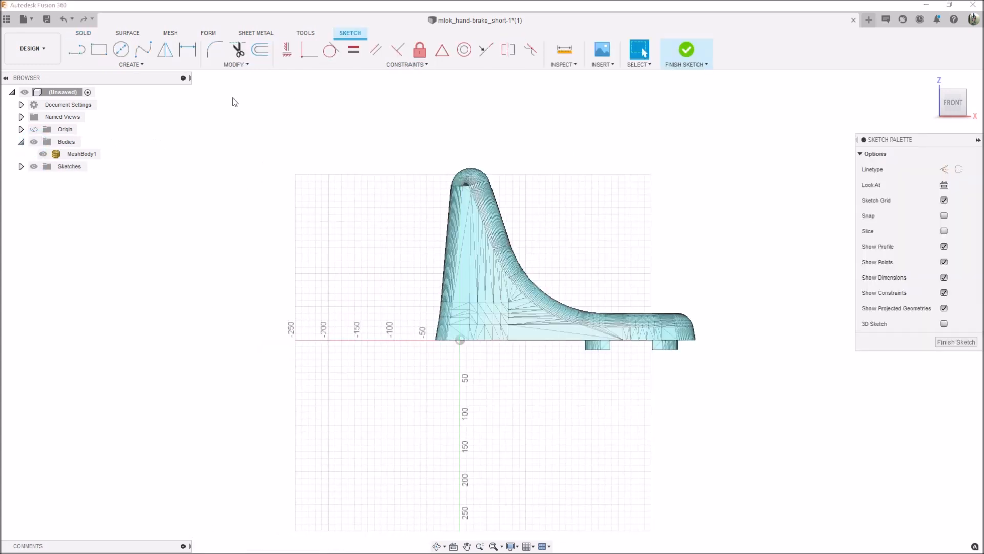
left_click(121, 50)
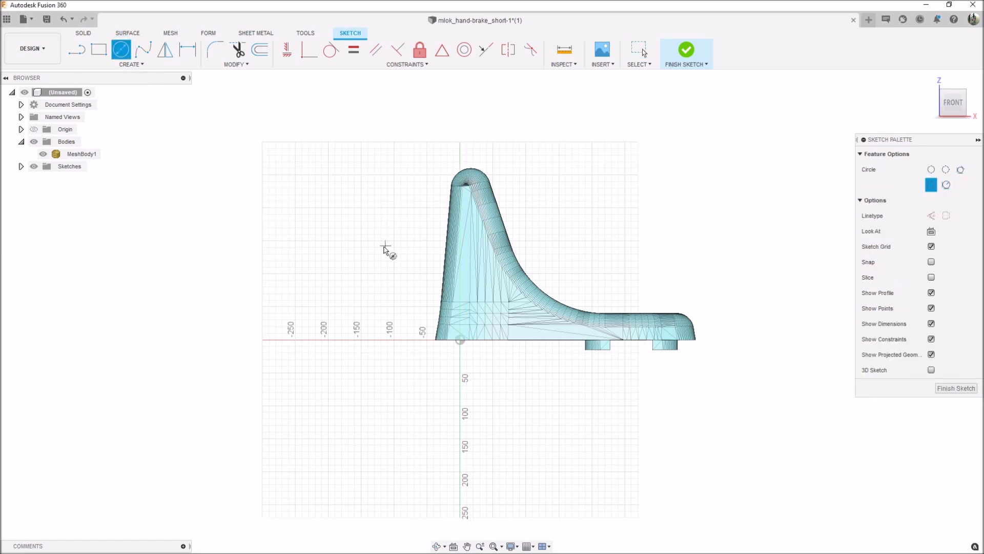
mouse_move(361, 245)
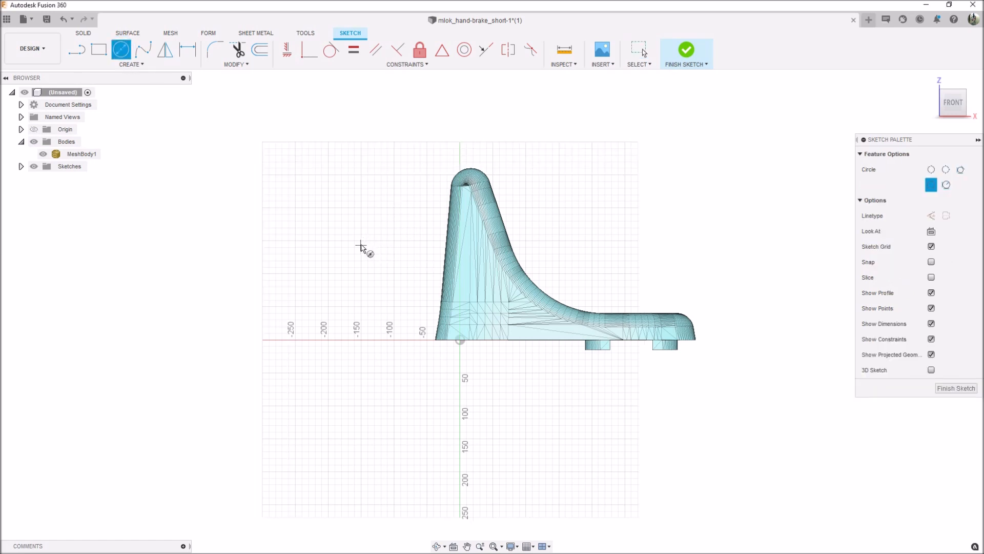
mouse_move(361, 245)
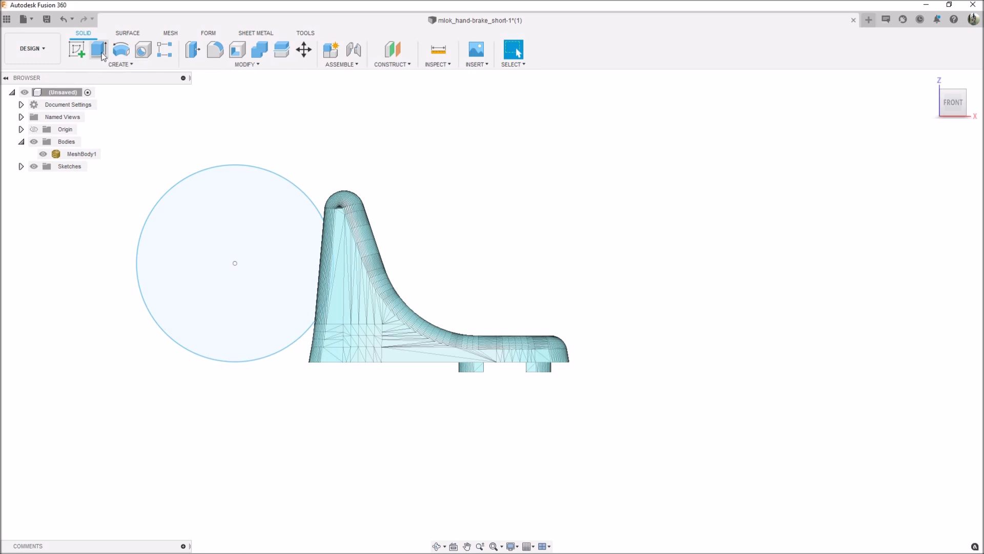
left_click(98, 49)
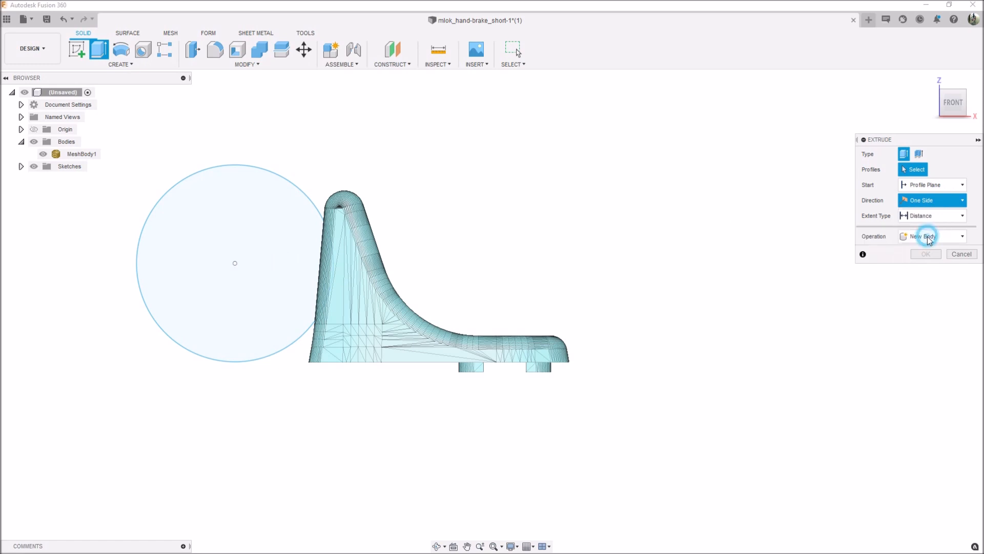
left_click(936, 251)
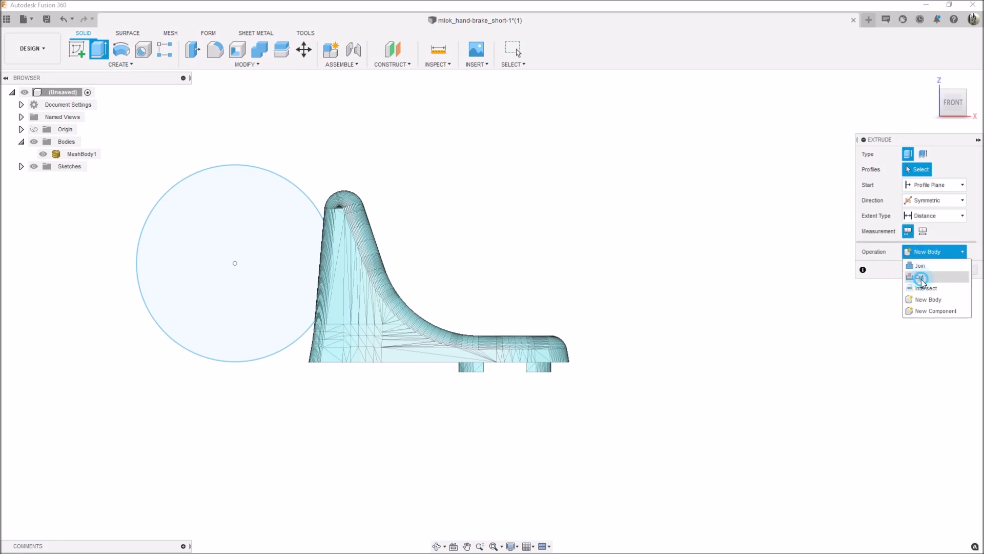
left_click(920, 277)
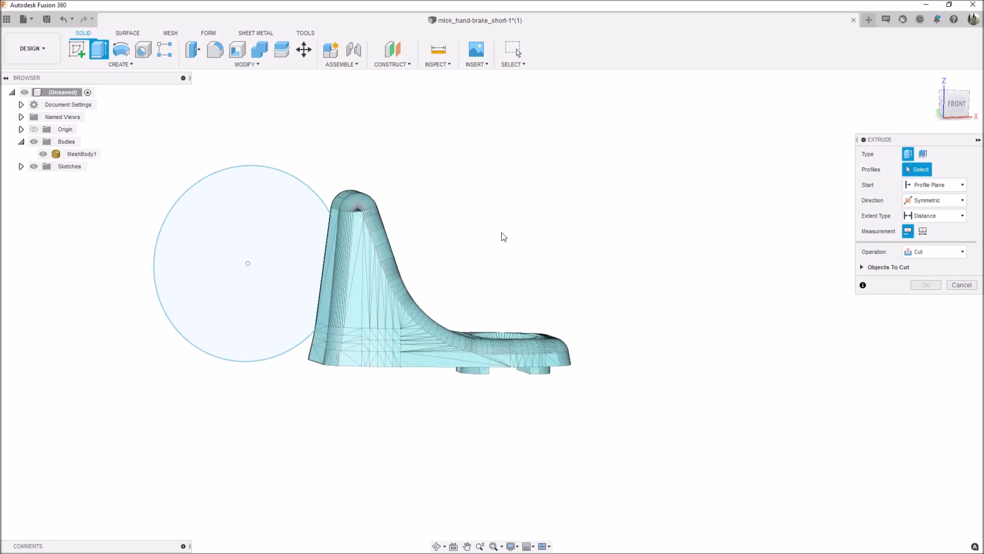
left_click(247, 263)
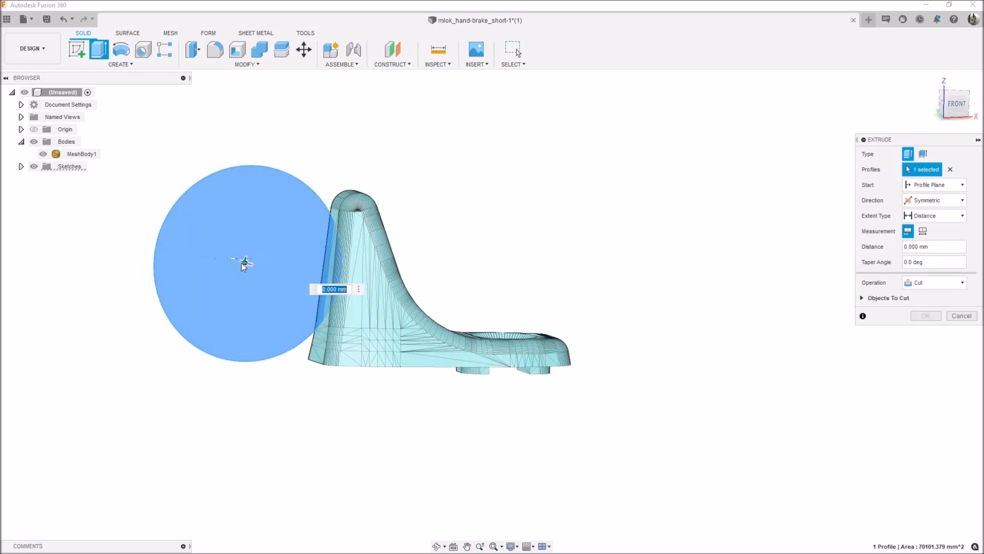
left_click_drag(244, 261, 340, 296)
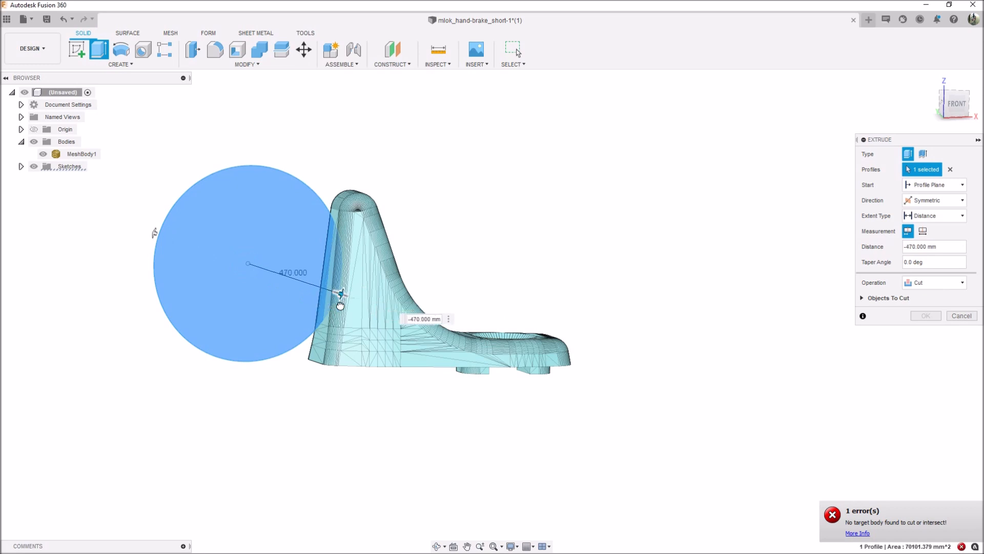
left_click_drag(340, 294, 355, 301)
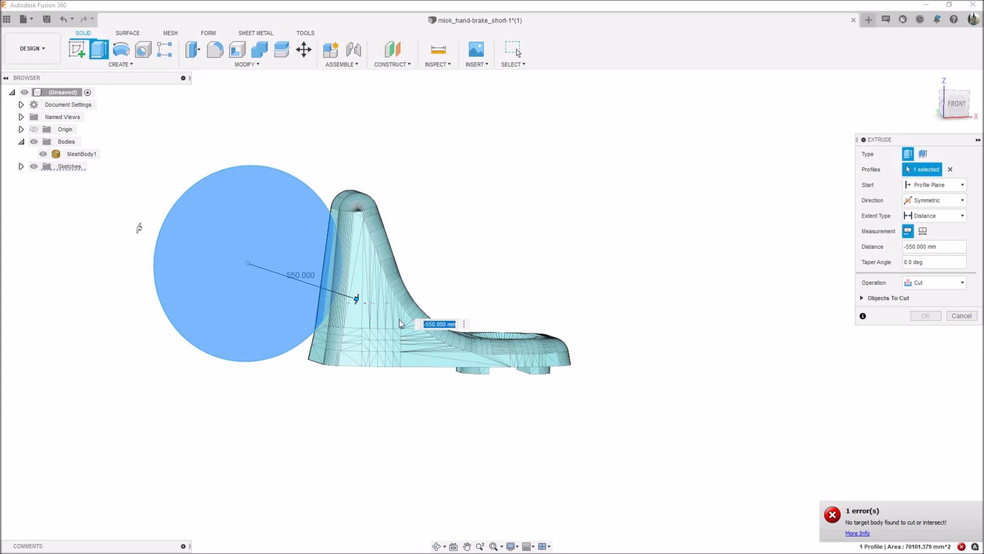
left_click(961, 315)
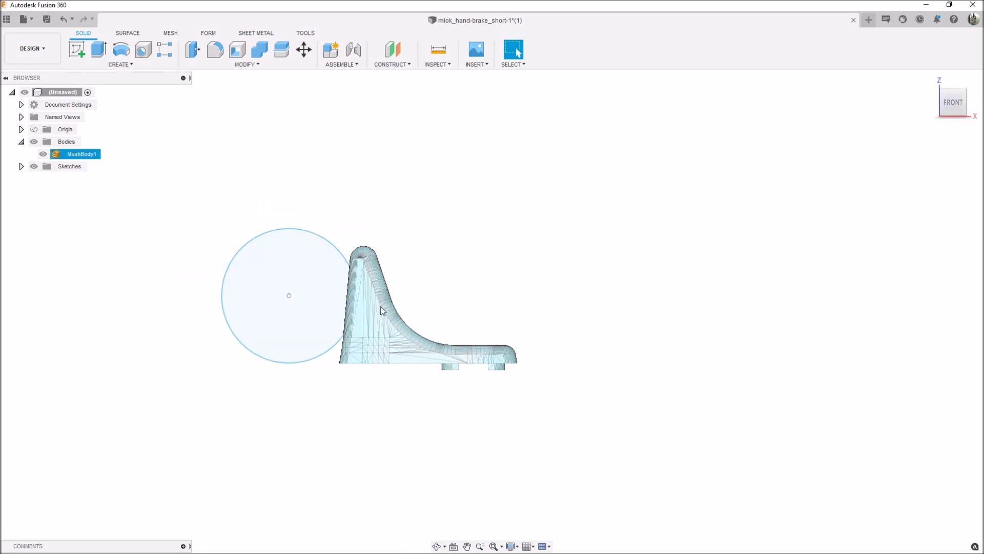
Step: Convert MeshBody1 into a solid body with Mesh > Prepare > Convert Mesh, choosing the conversion method
left_click(169, 33)
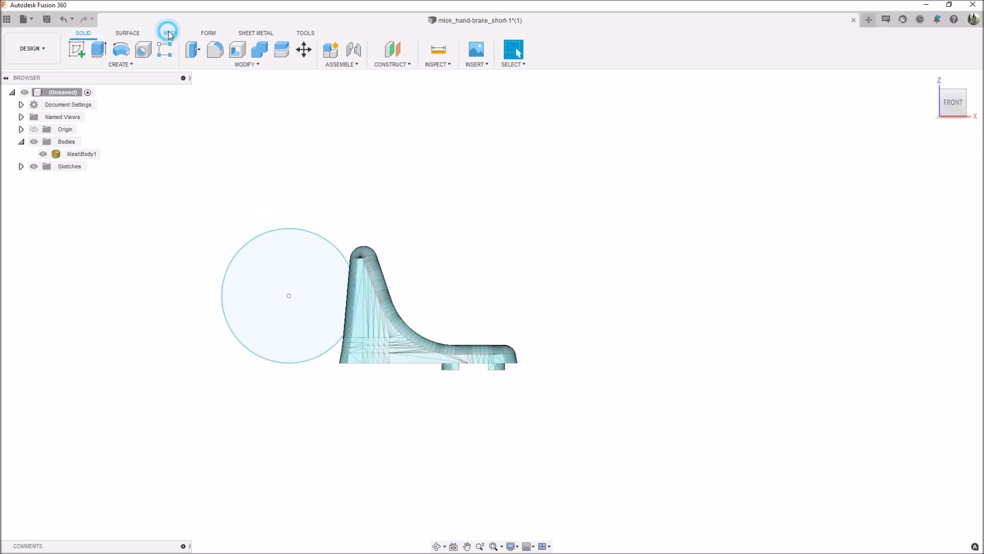
left_click(171, 33)
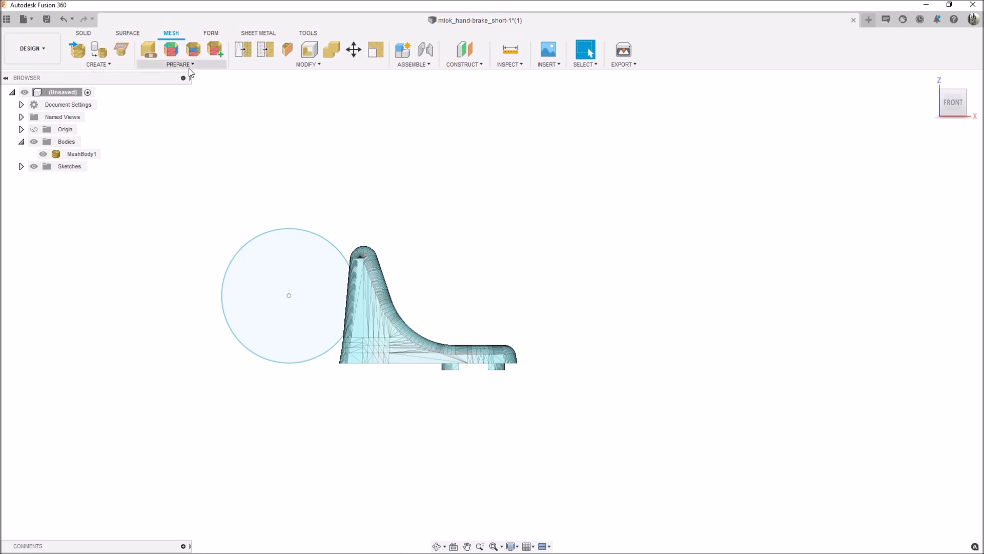
left_click(308, 54)
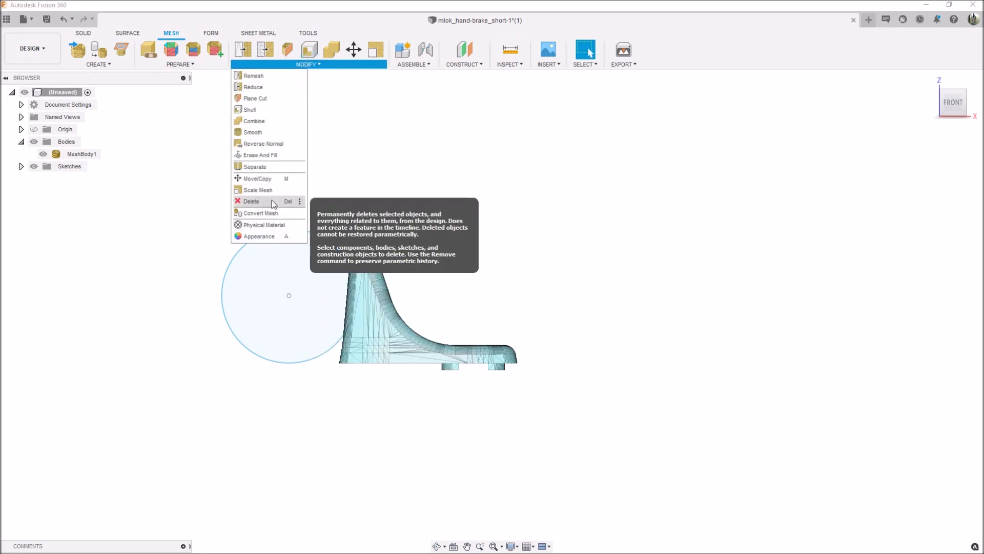
mouse_move(260, 213)
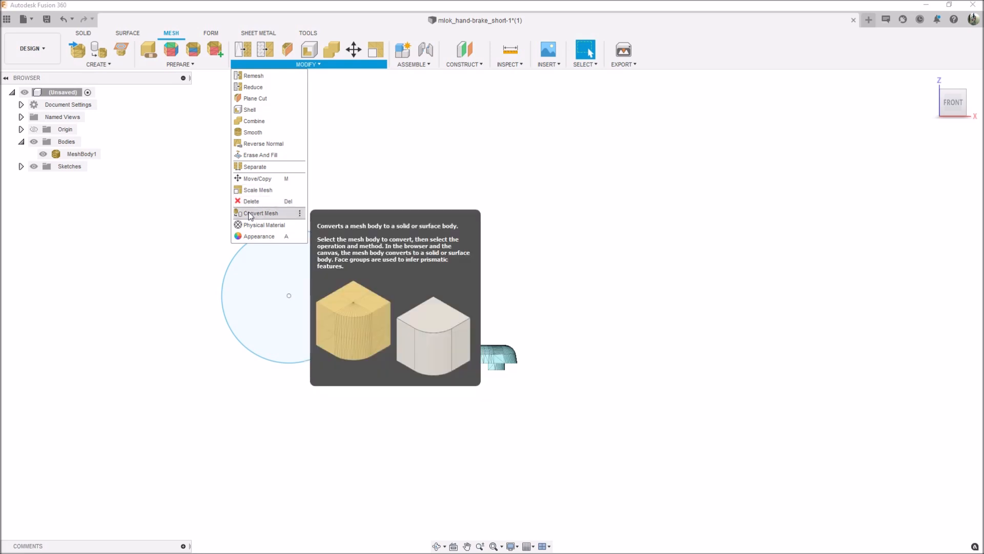
left_click(262, 213)
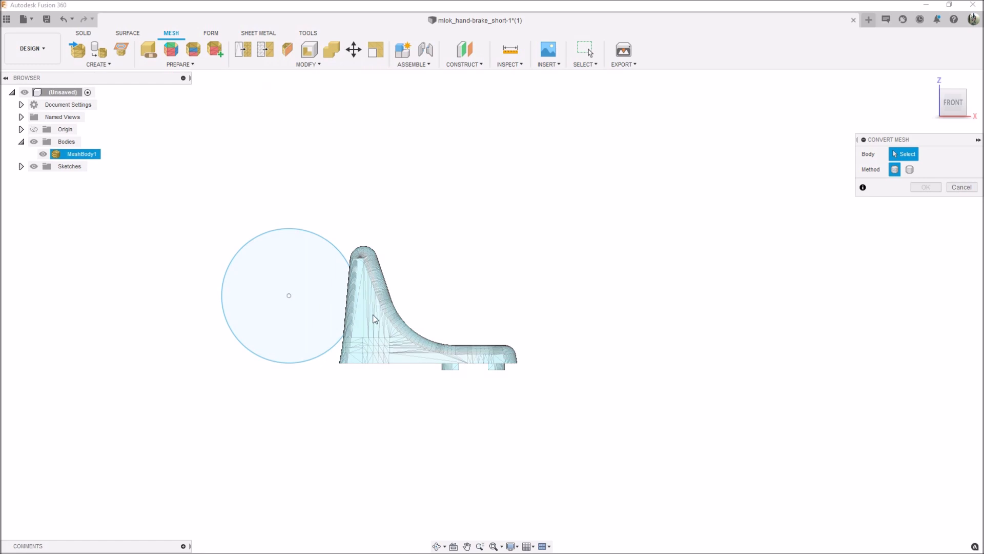
left_click(373, 319)
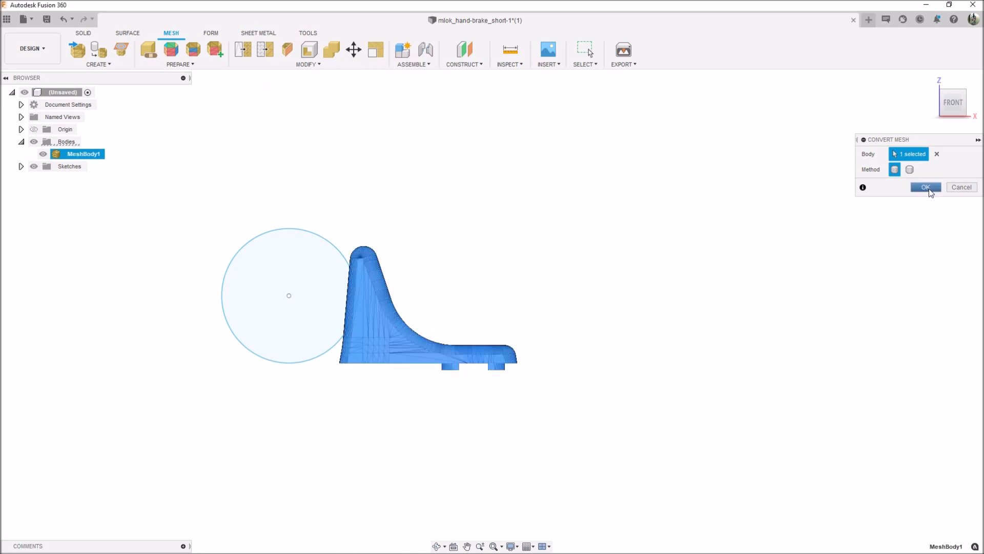
mouse_move(915, 154)
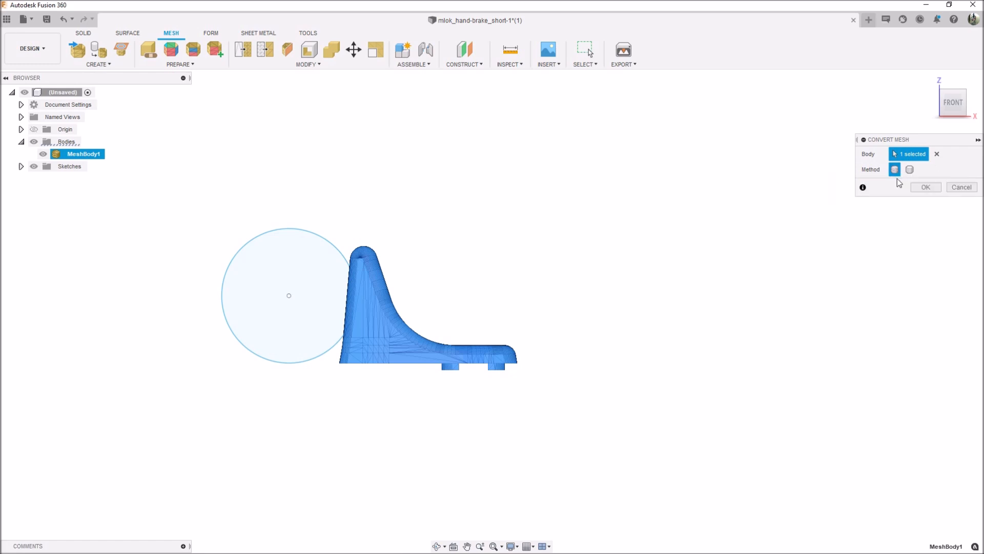
left_click(925, 187)
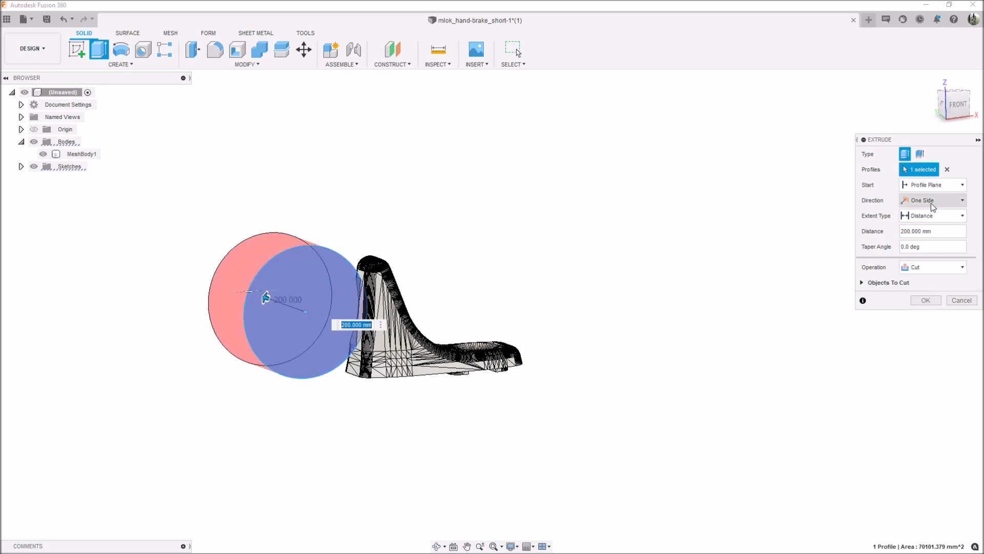
Step: Apply the 200 mm circular cut with Symmetric direction as Extrude1 and view the body from underneath
left_click(932, 200)
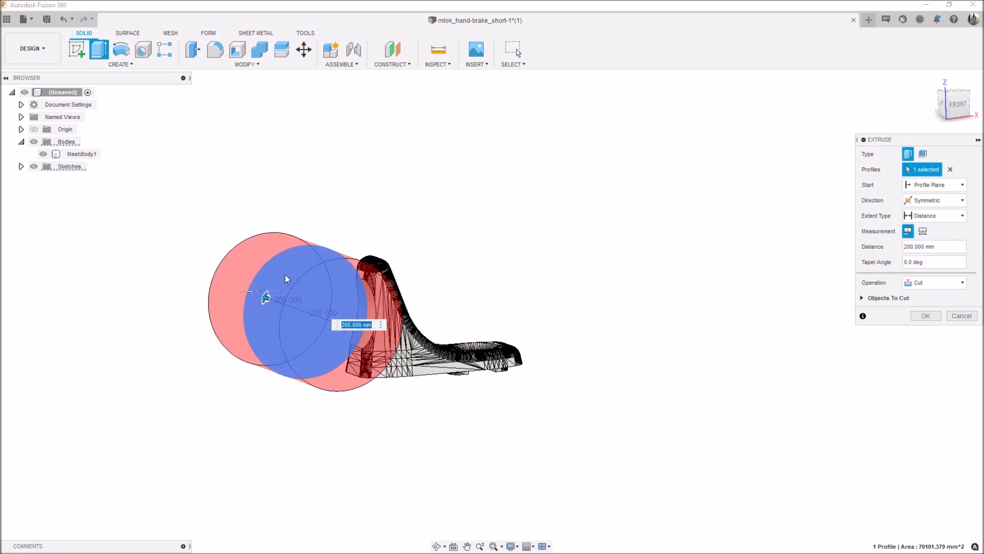
left_click(925, 314)
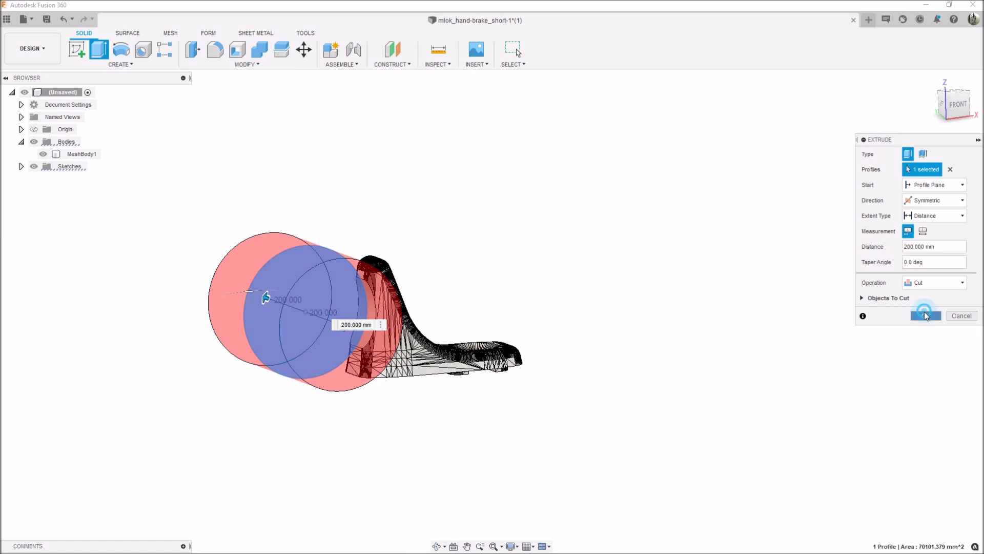
left_click(925, 315)
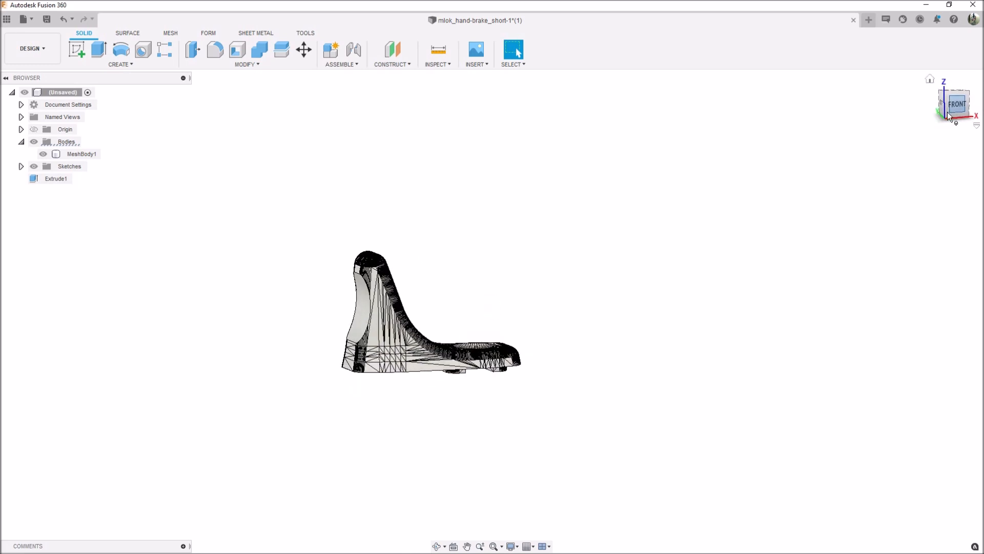
left_click(948, 117)
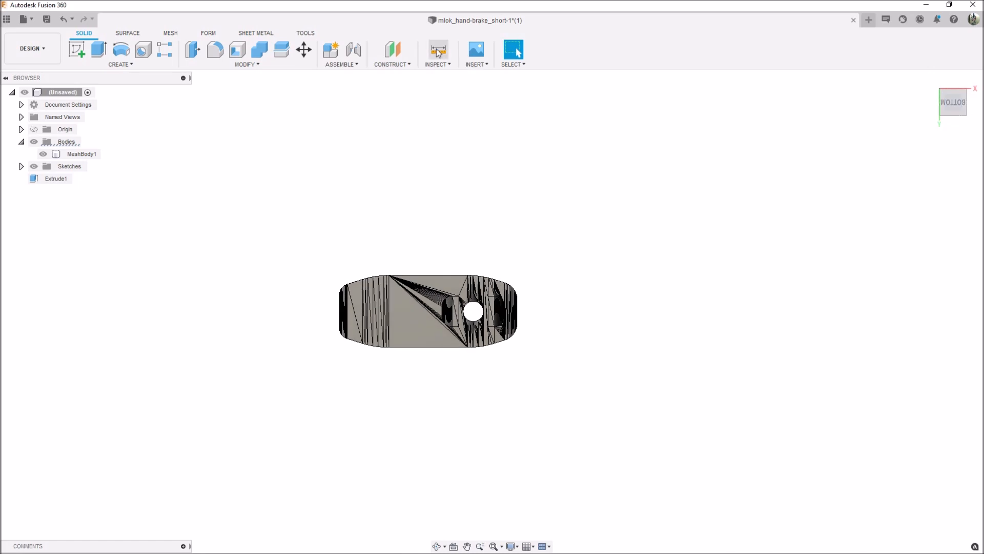
Step: Measure the base width as 160.000 mm with inches as secondary units (6.299 in)
left_click(438, 50)
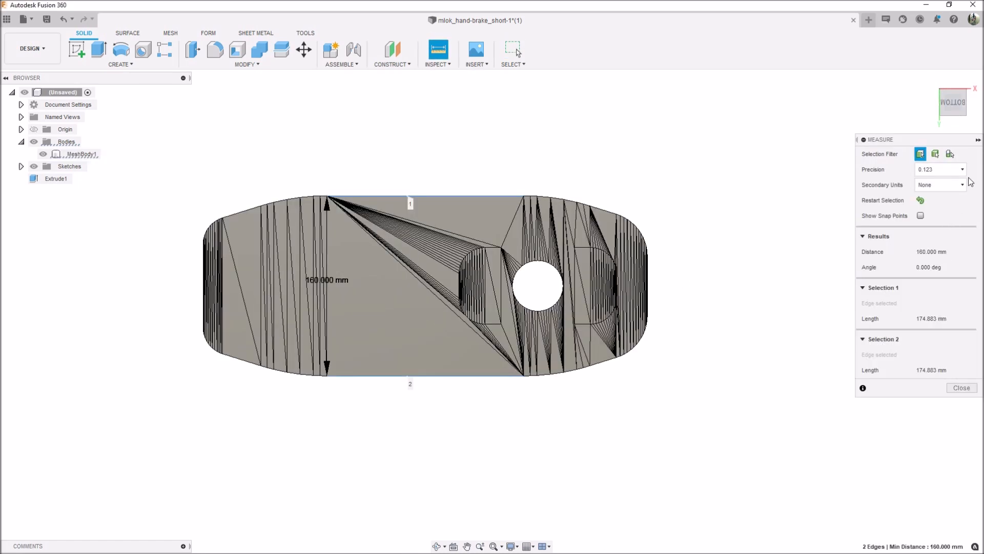
left_click(940, 184)
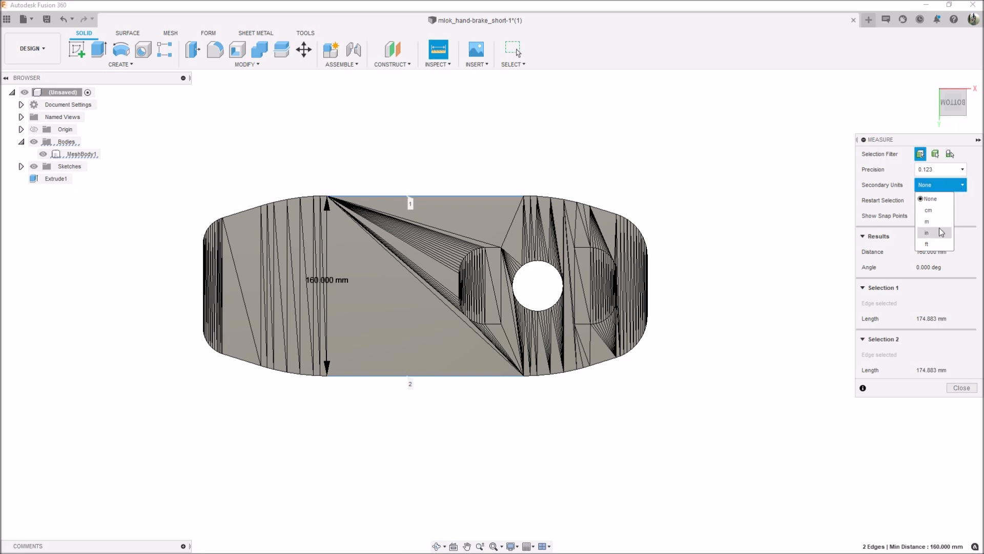
left_click(927, 232)
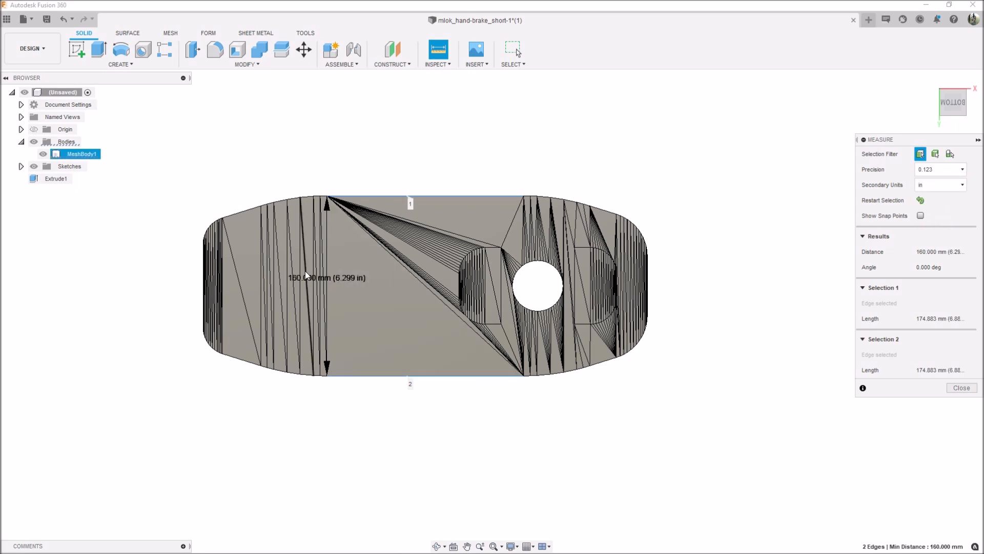
mouse_move(323, 263)
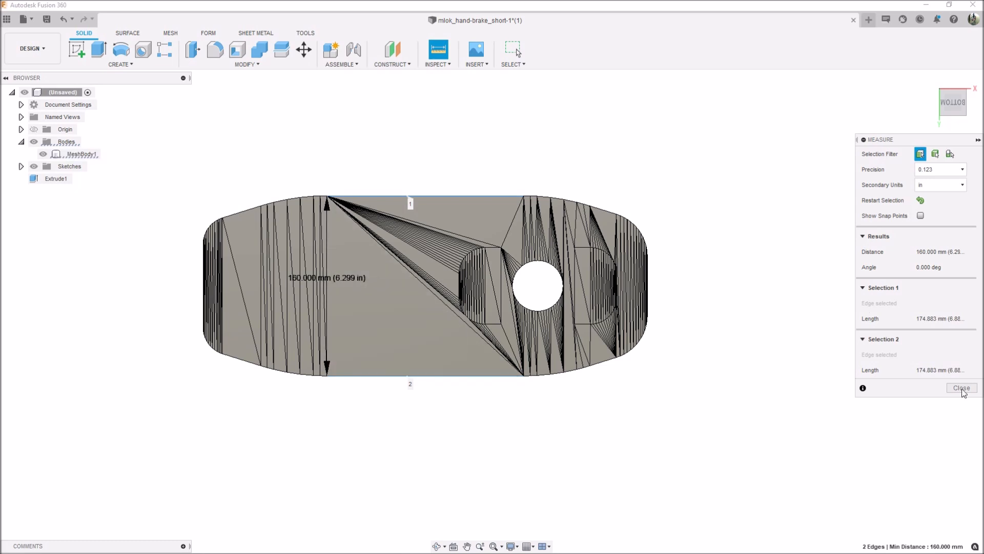
left_click(960, 388)
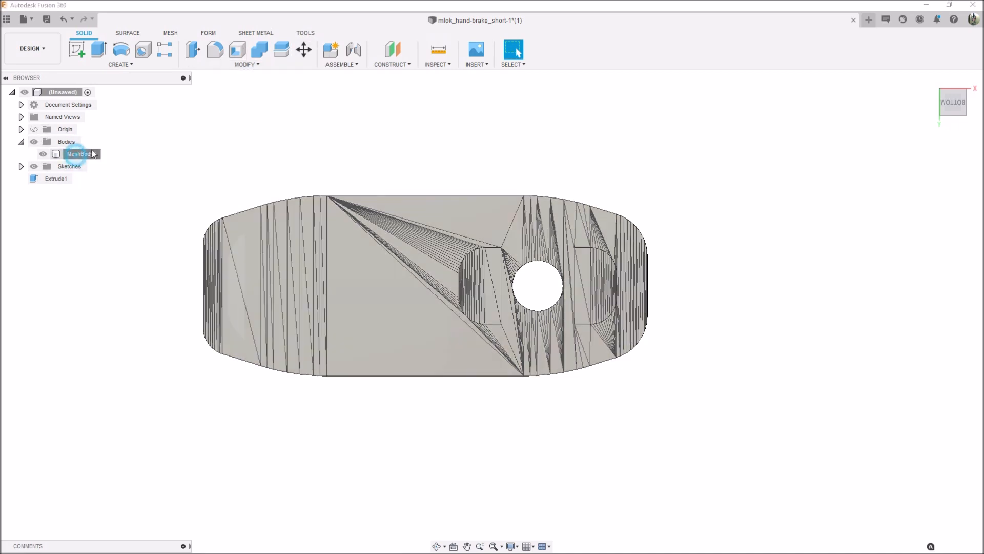
Step: Scale MeshBody1 uniformly with Modify > Scale, dragging to a factor of 1.040
left_click(248, 54)
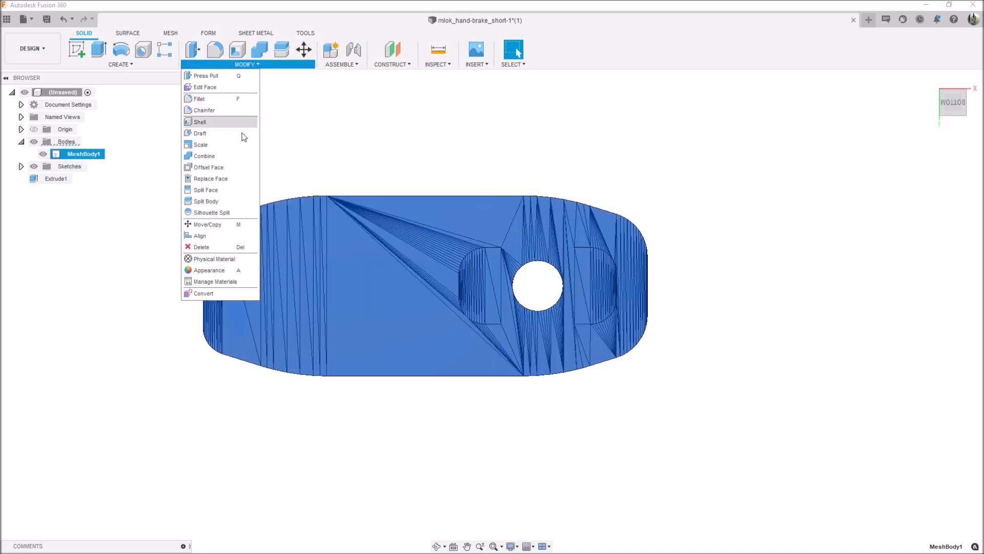
mouse_move(200, 145)
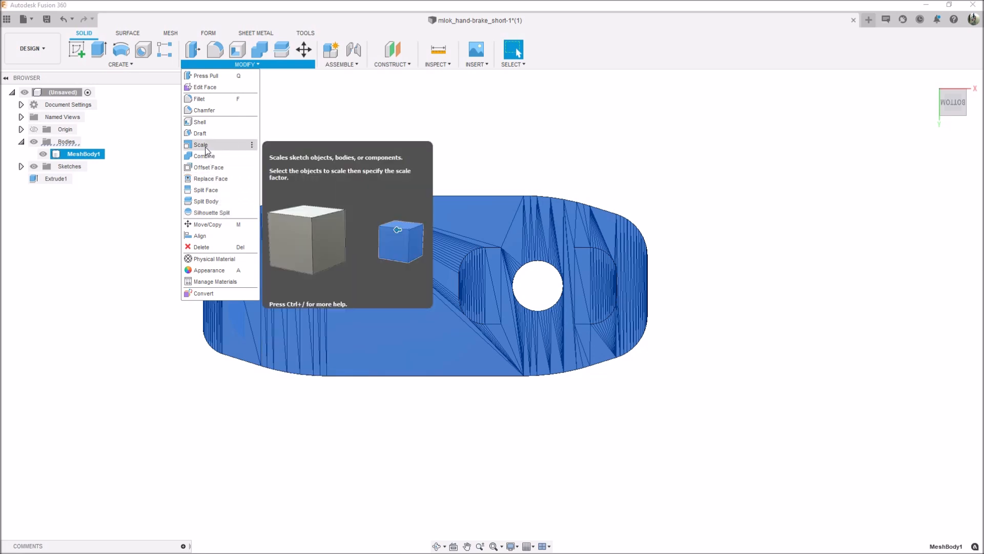
left_click(201, 145)
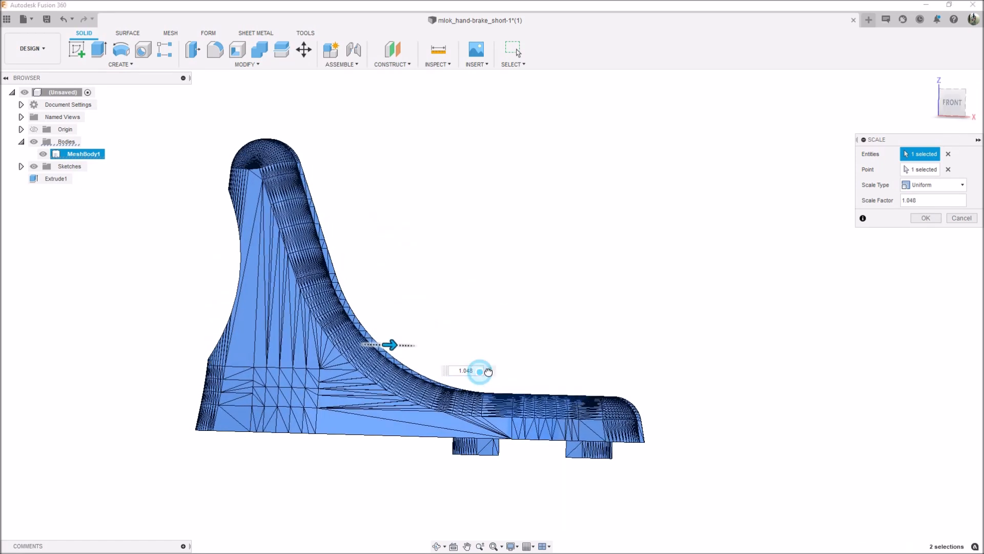
left_click_drag(480, 370, 503, 347)
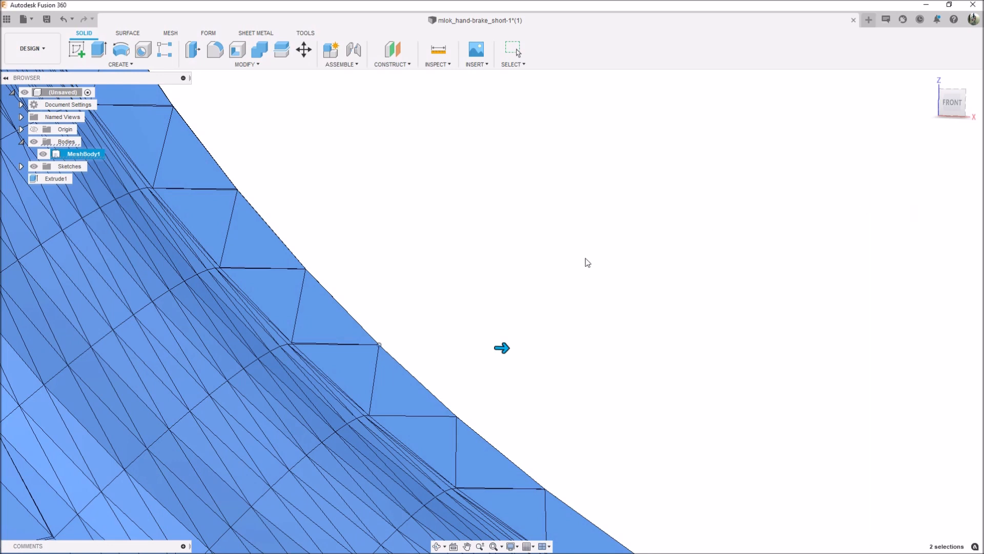
mouse_move(409, 264)
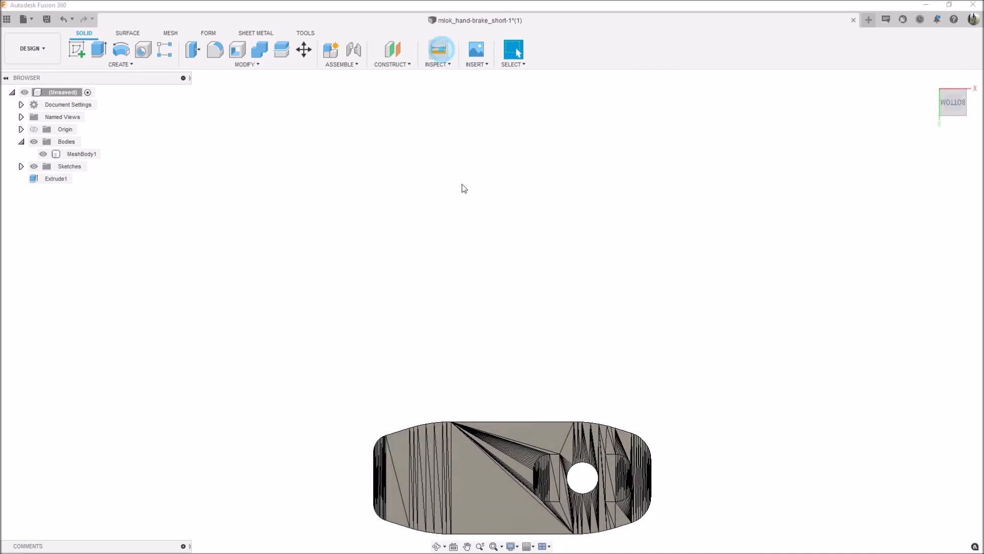
left_click(438, 49)
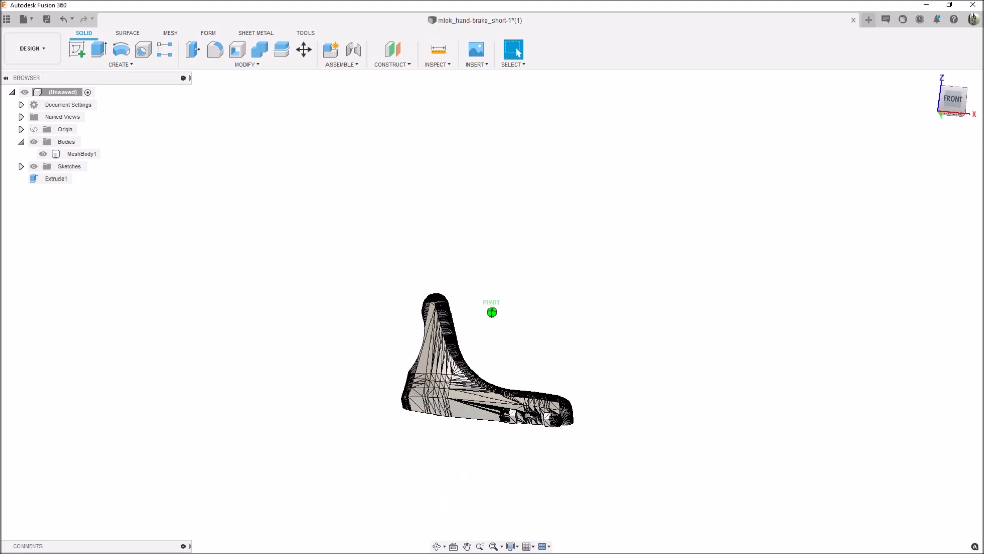
left_click_drag(491, 312, 476, 337)
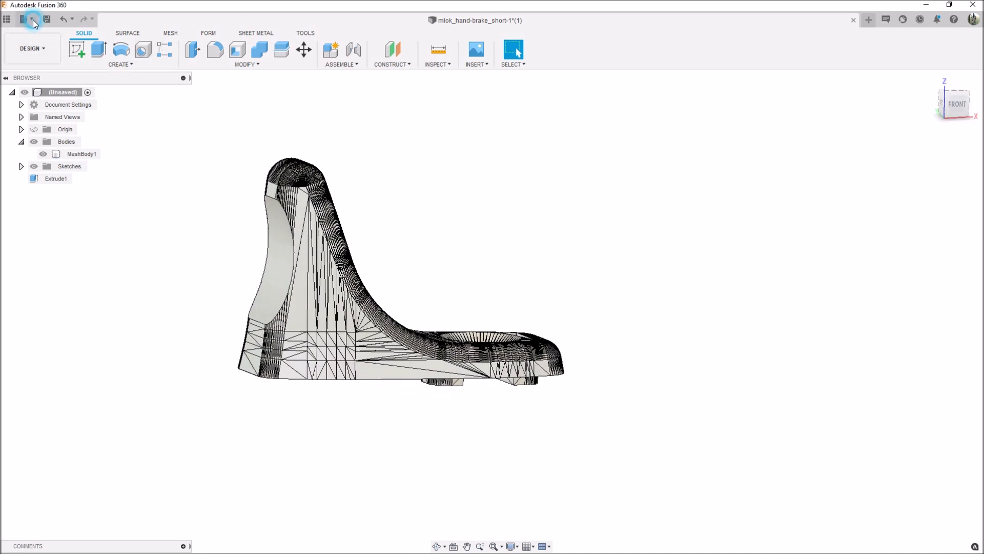
Step: Send MeshBody1 as a binary STL to the XYZ print utility via File > 3D Print
left_click(27, 19)
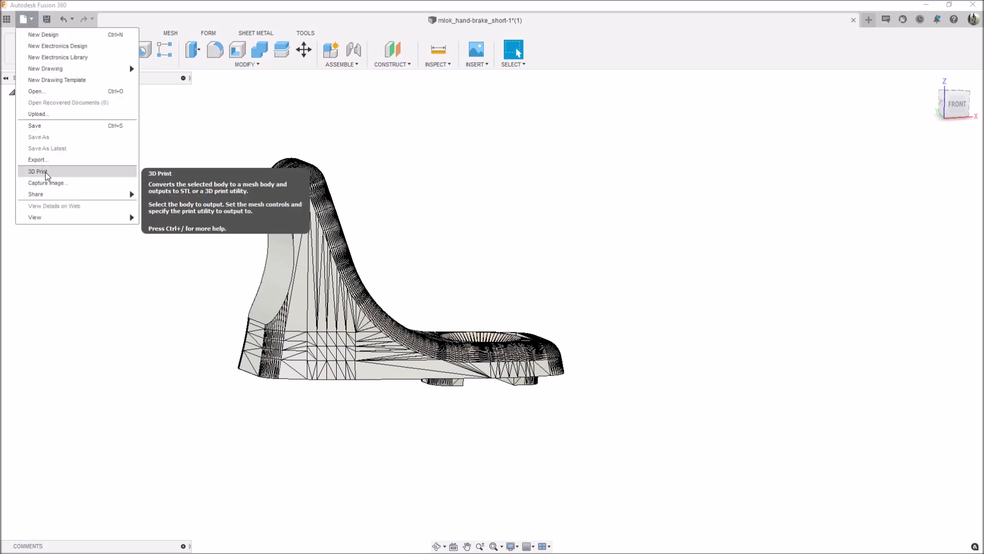
left_click(38, 171)
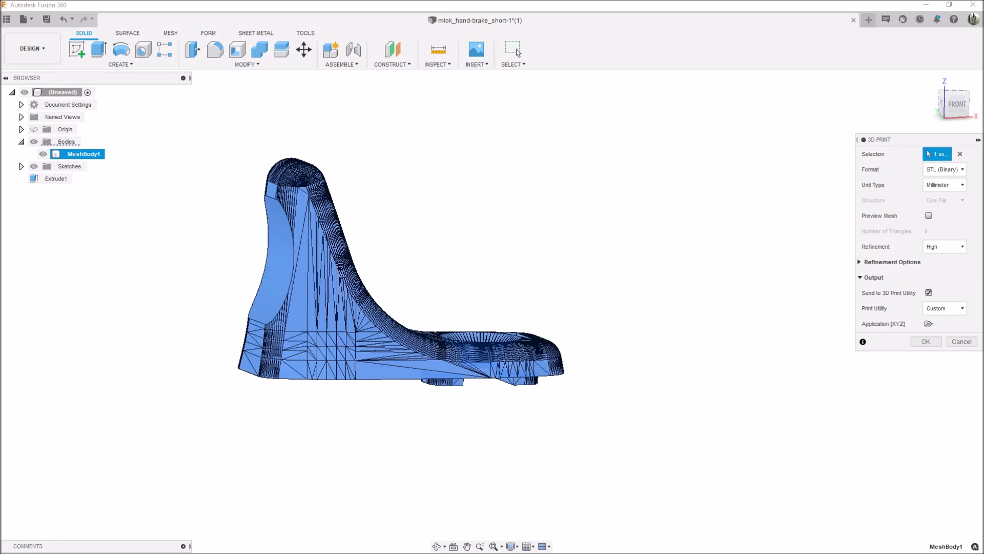
left_click(961, 340)
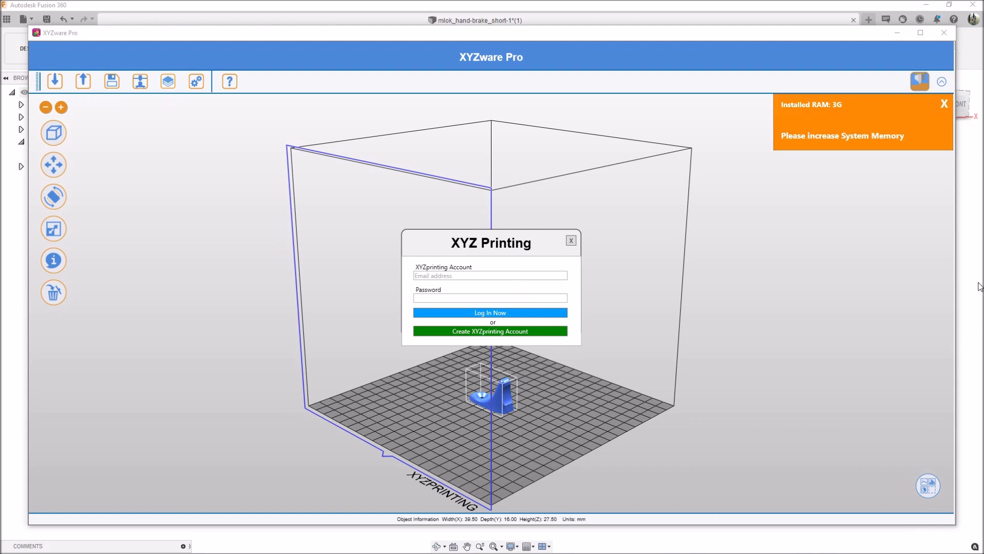
Step: Dismiss the XYZ Printing login prompt and orbit to inspect the hand brake on the build plate
left_click(570, 240)
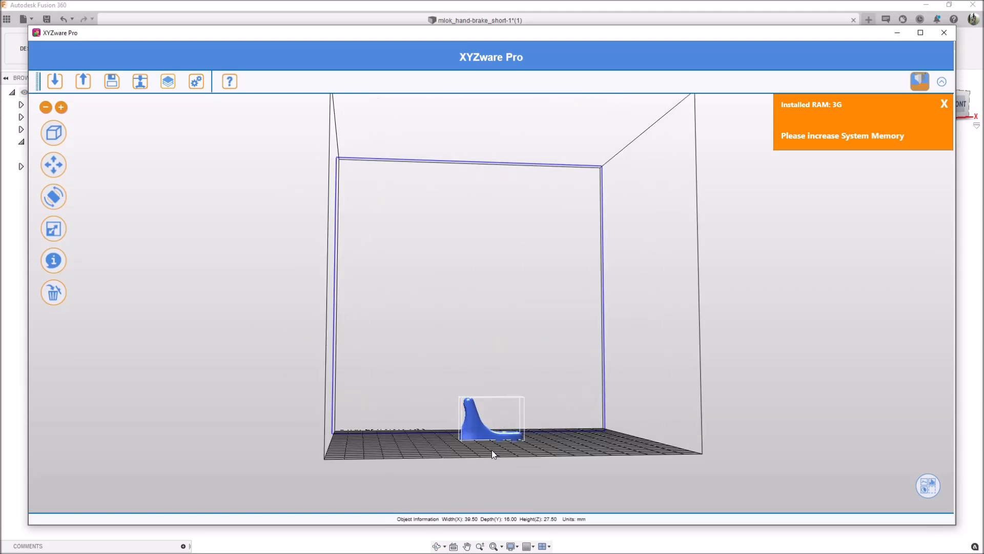
left_click_drag(493, 453, 497, 374)
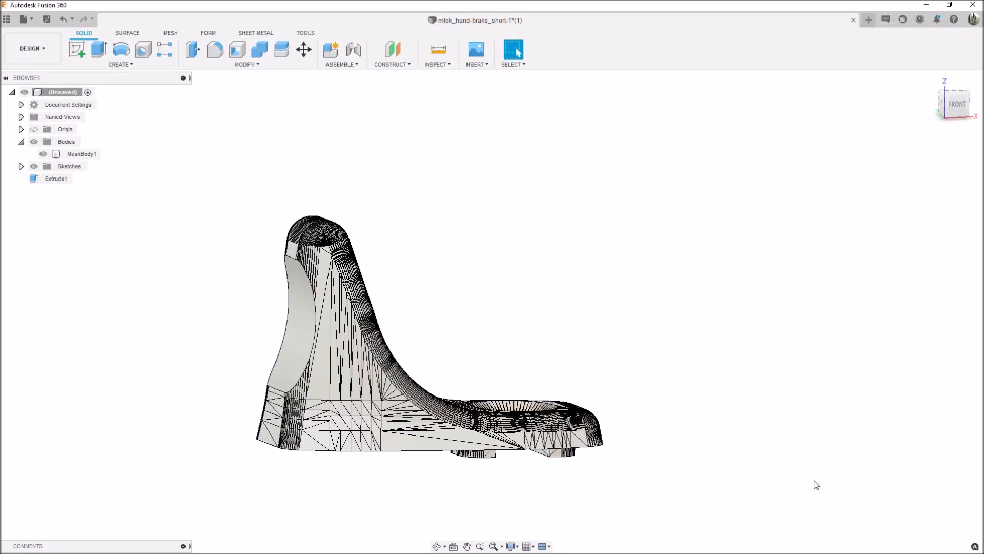
mouse_move(894, 511)
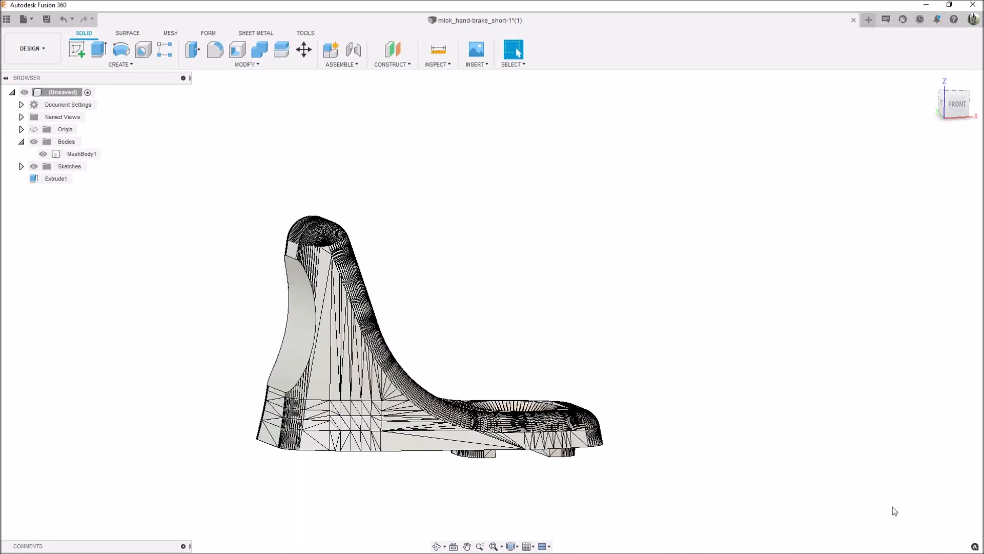